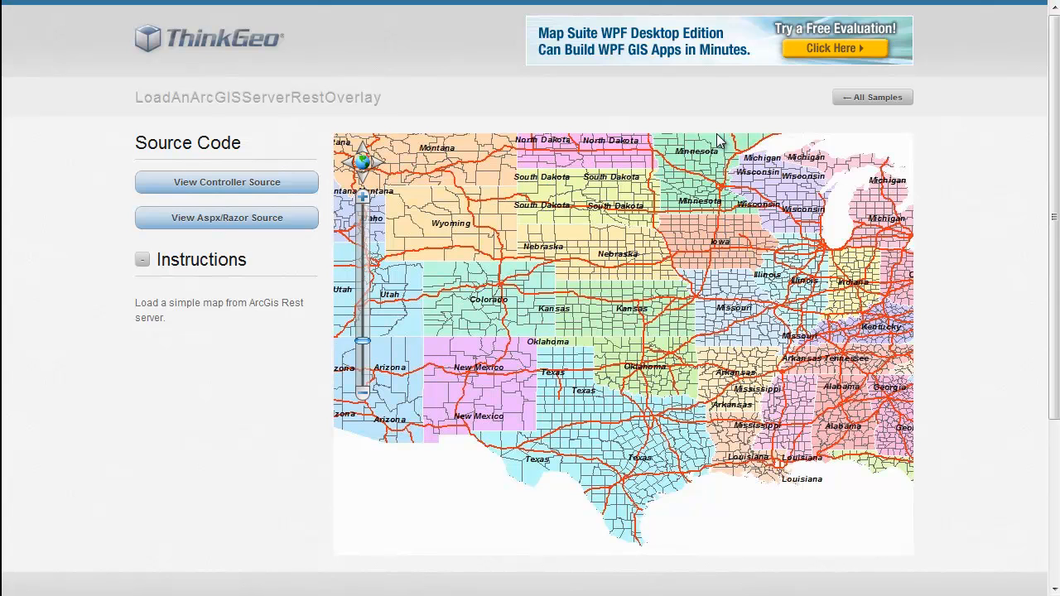
mouse_move(736, 252)
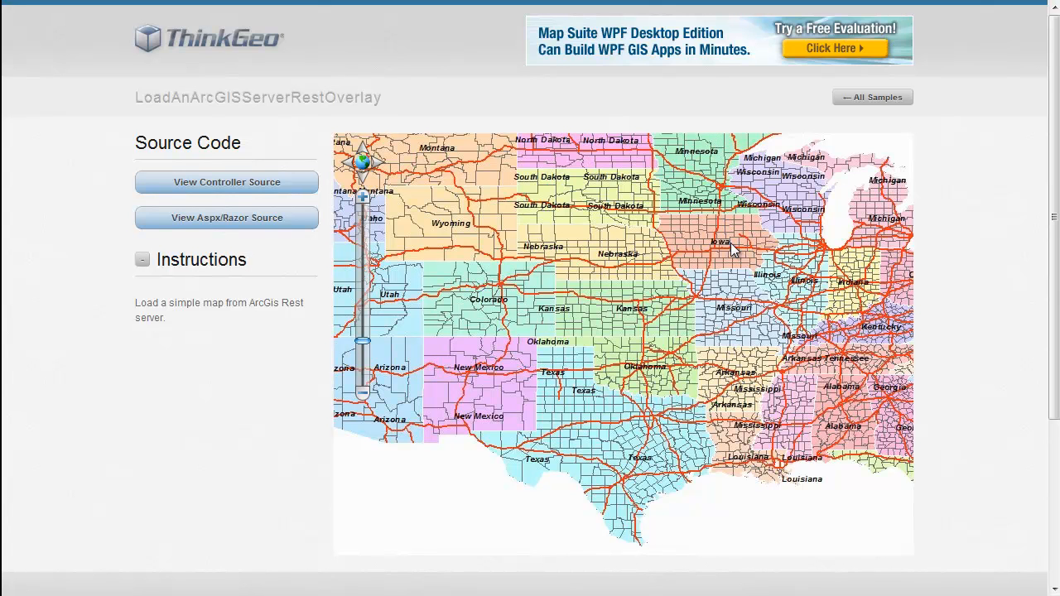
mouse_move(689, 229)
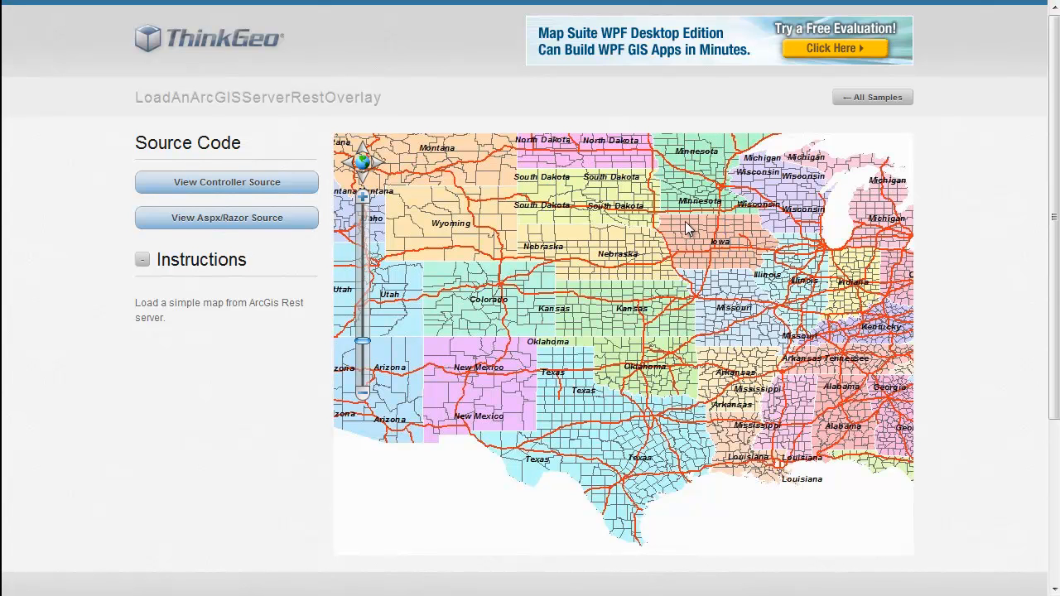
mouse_move(332, 129)
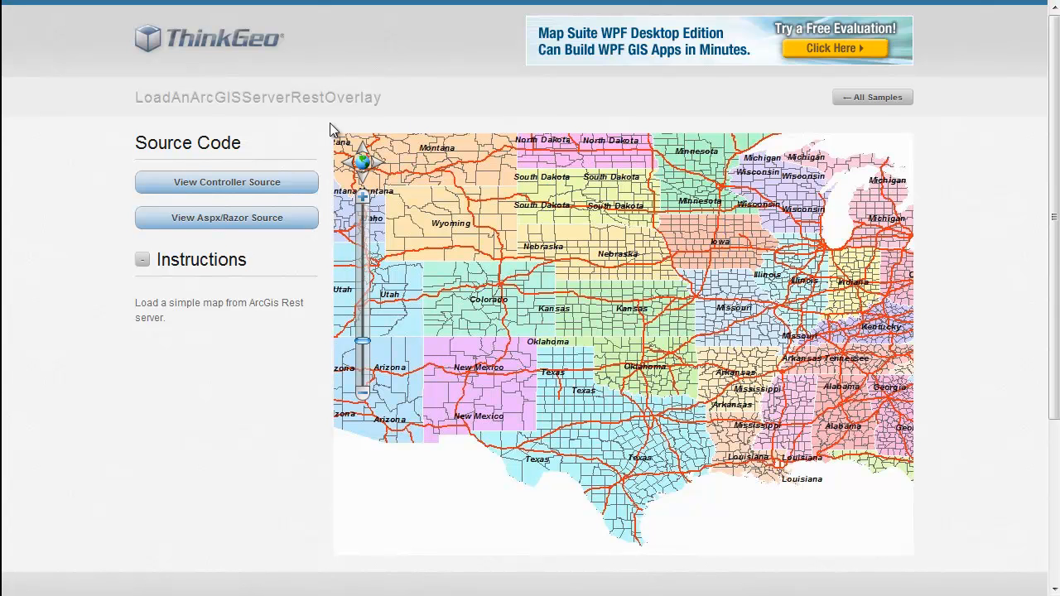
mouse_move(683, 252)
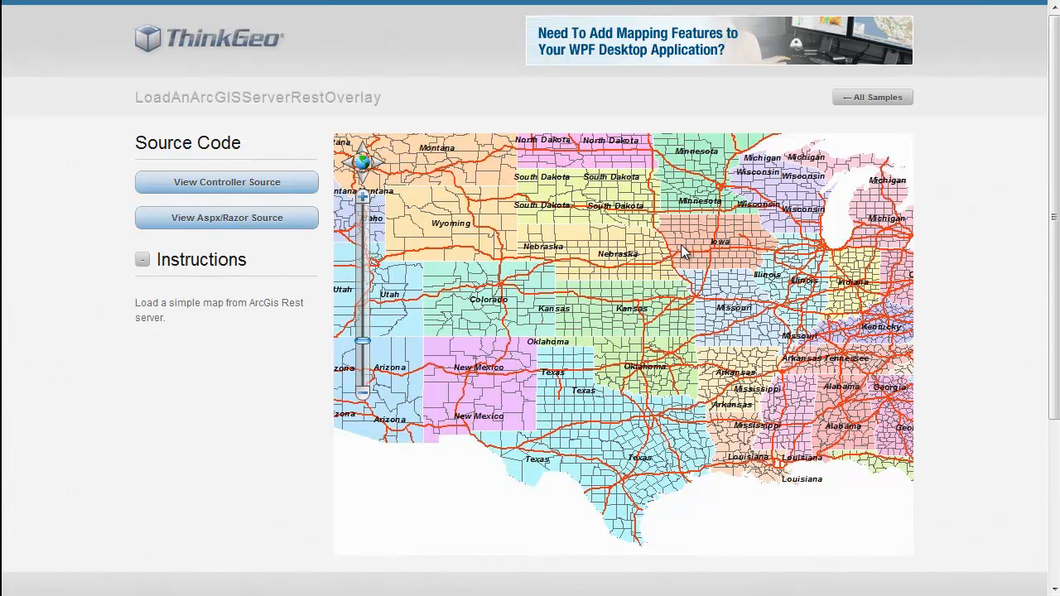
mouse_move(742, 232)
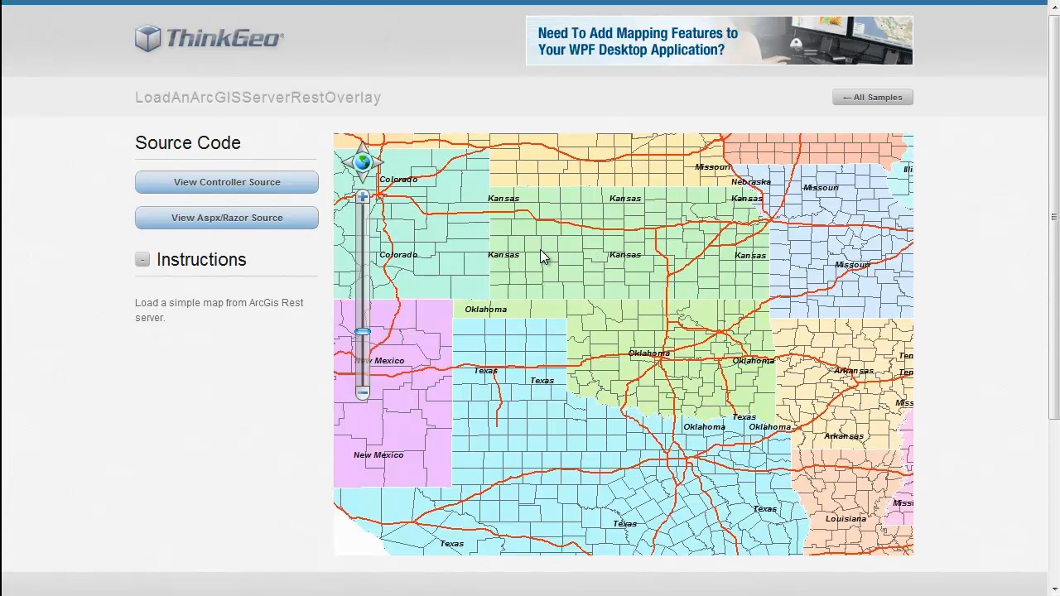
mouse_move(553, 265)
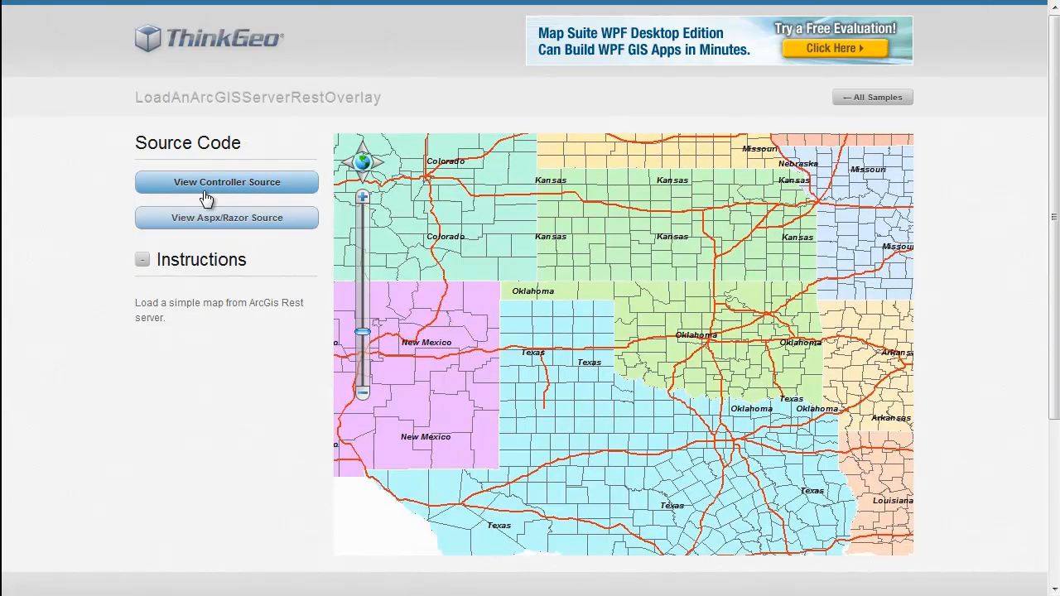
mouse_move(216, 224)
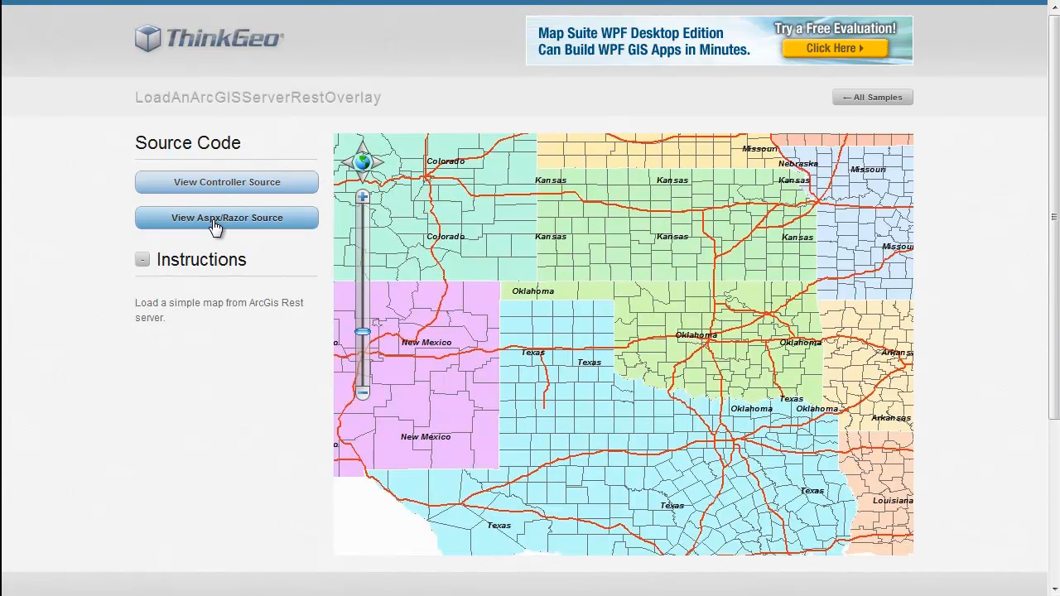
- Show the Razor view source for the ArcGIS Server REST overlay sample with its map setup code
left_click(225, 217)
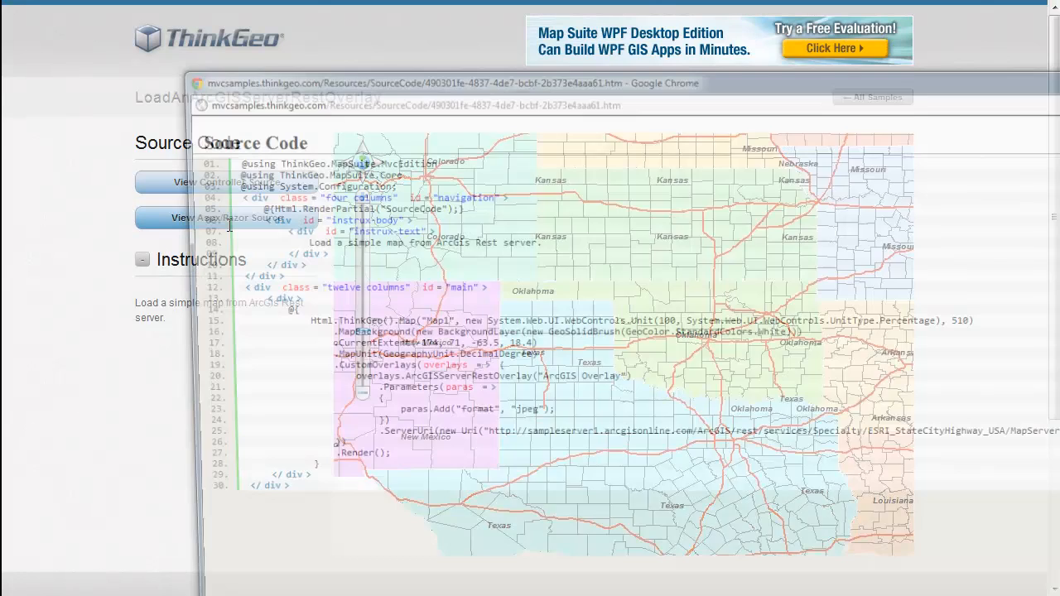
left_click(1007, 8)
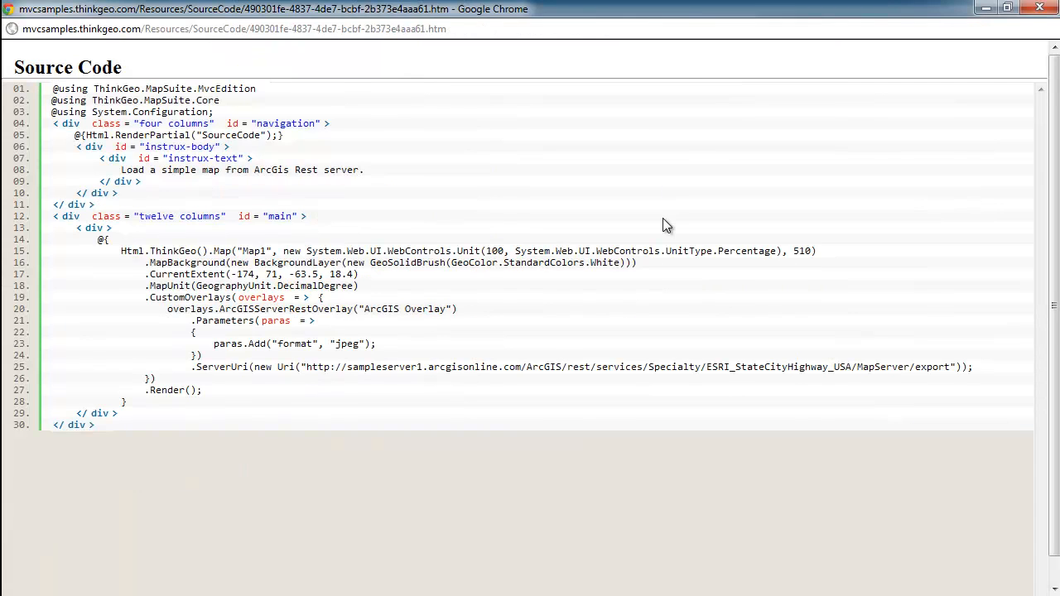
mouse_move(37, 290)
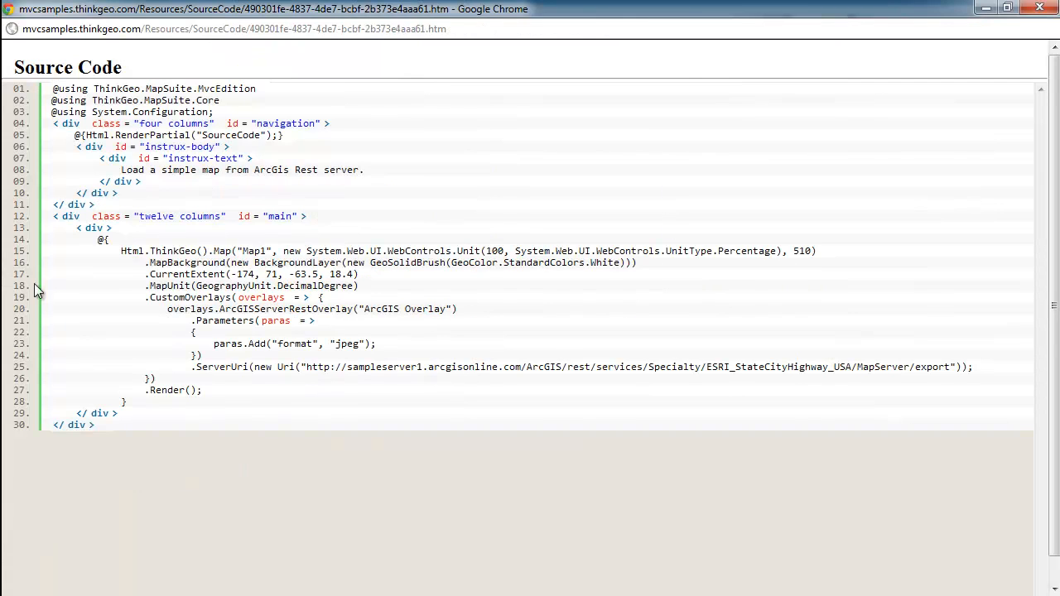
mouse_move(273, 414)
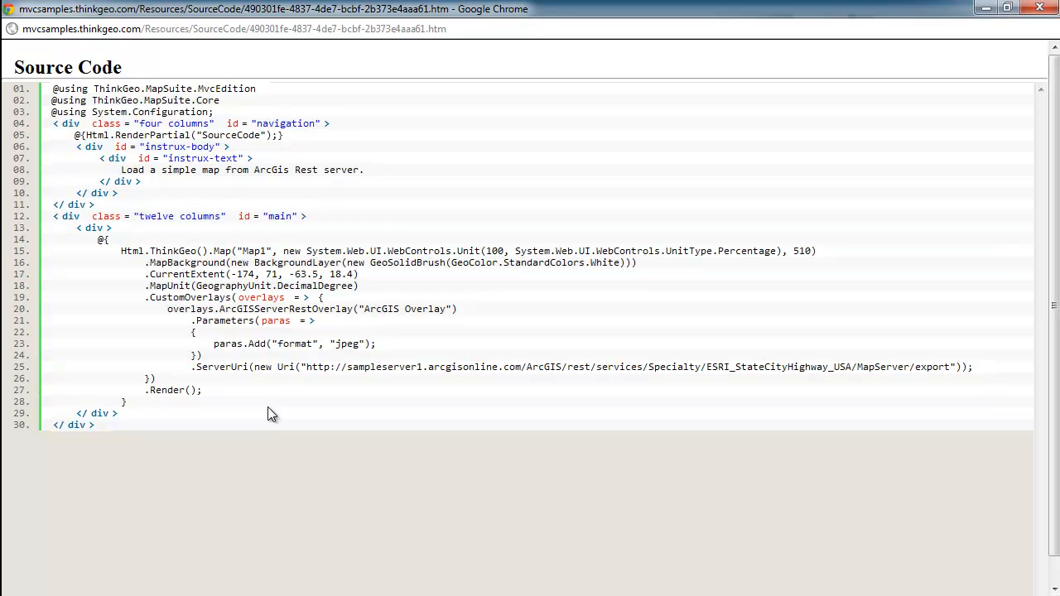
mouse_move(118, 251)
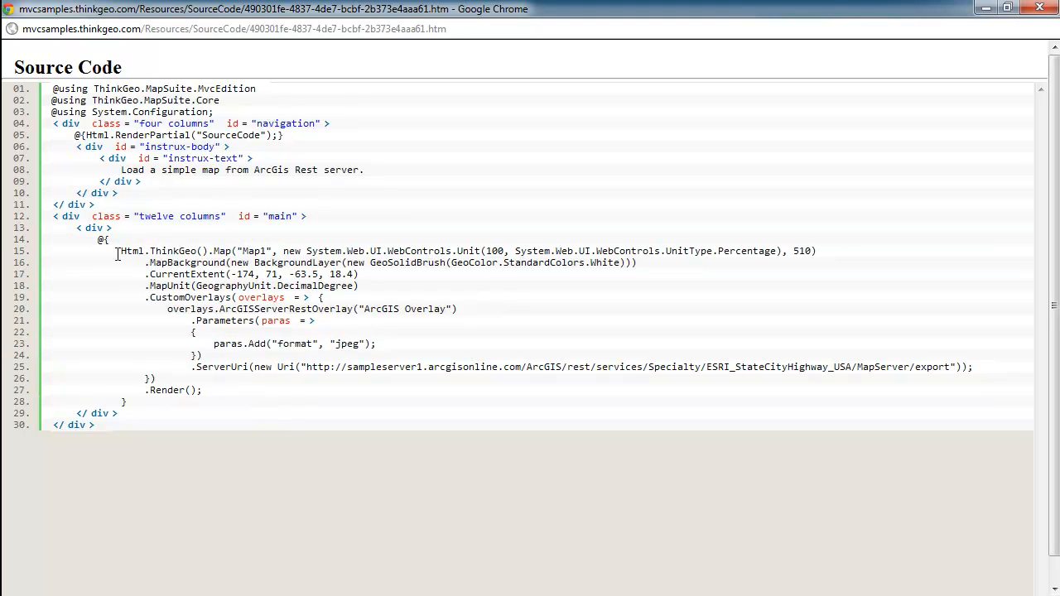
mouse_move(467, 260)
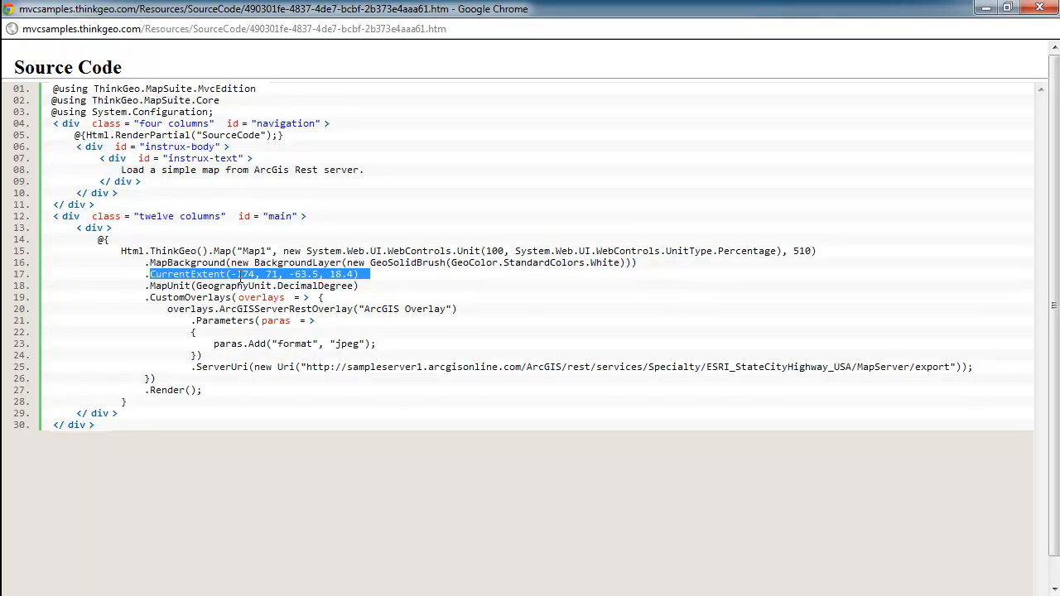
left_click(240, 275)
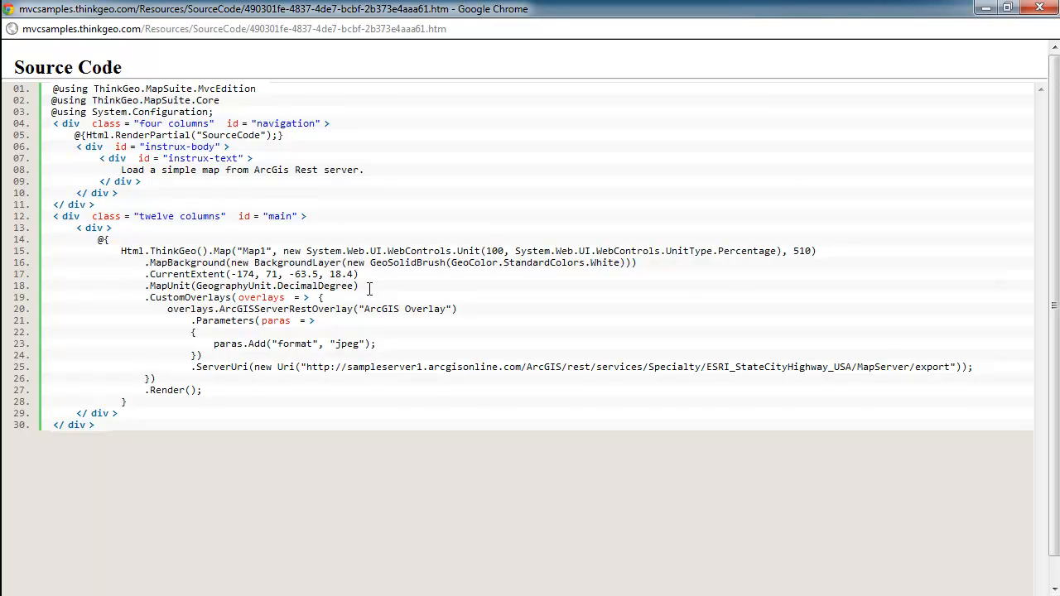
mouse_move(372, 291)
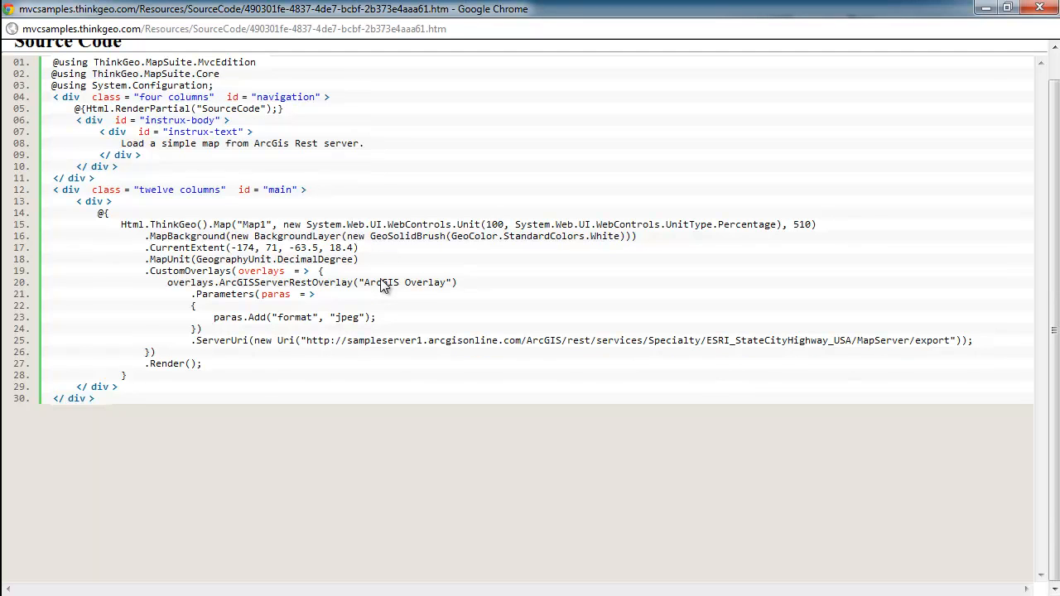
mouse_move(390, 273)
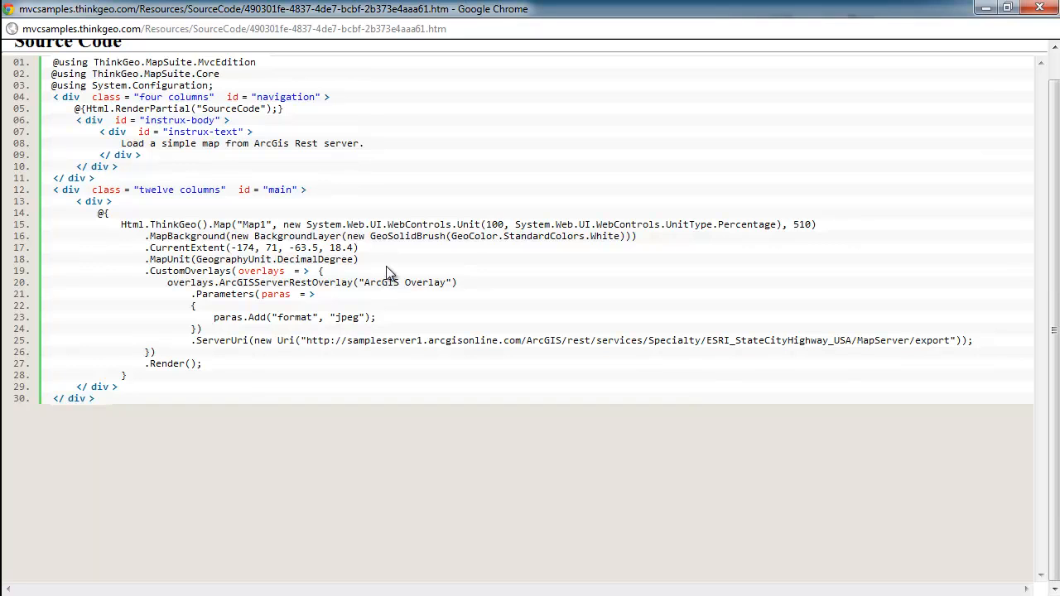
mouse_move(355, 272)
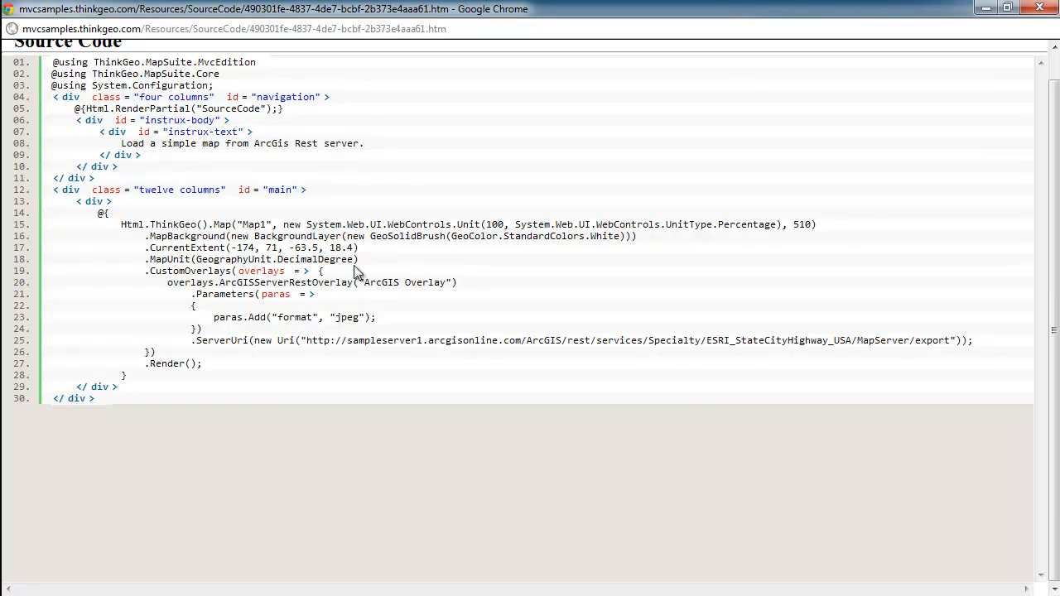
mouse_move(401, 301)
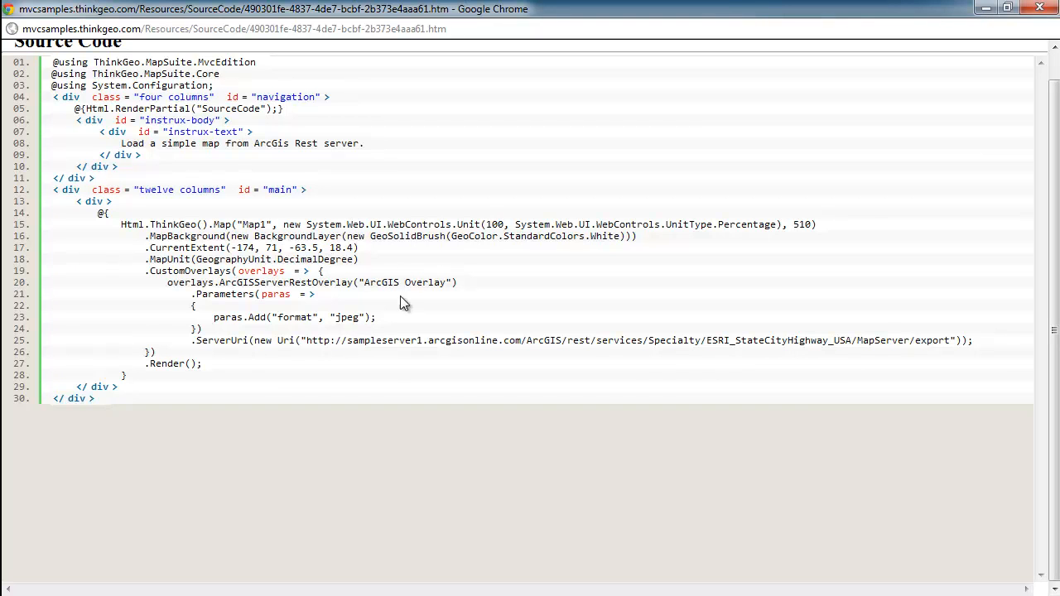
mouse_move(157, 281)
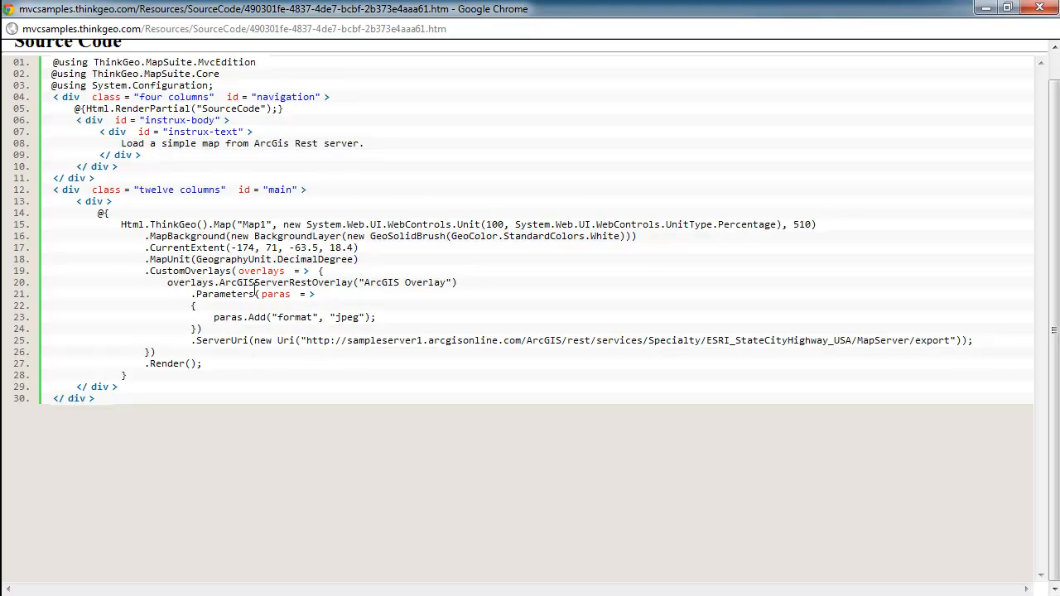
double_click(285, 281)
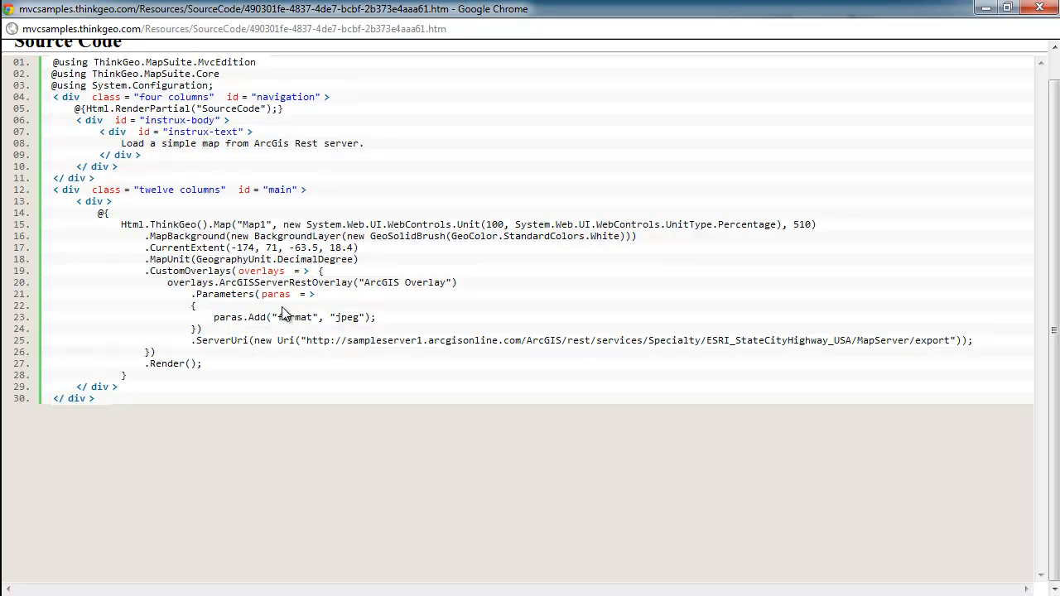
mouse_move(252, 278)
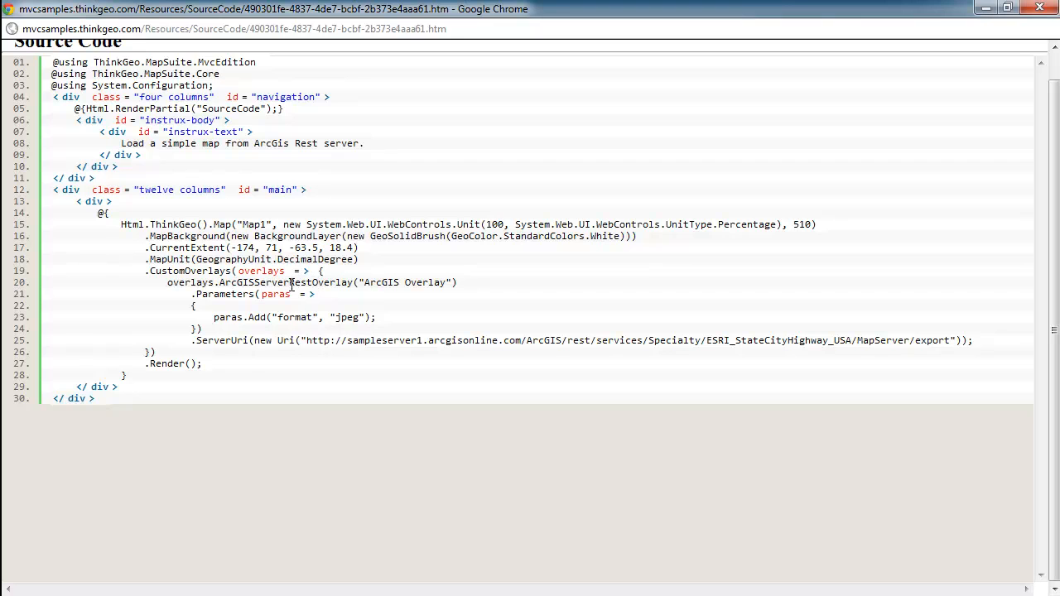
mouse_move(265, 315)
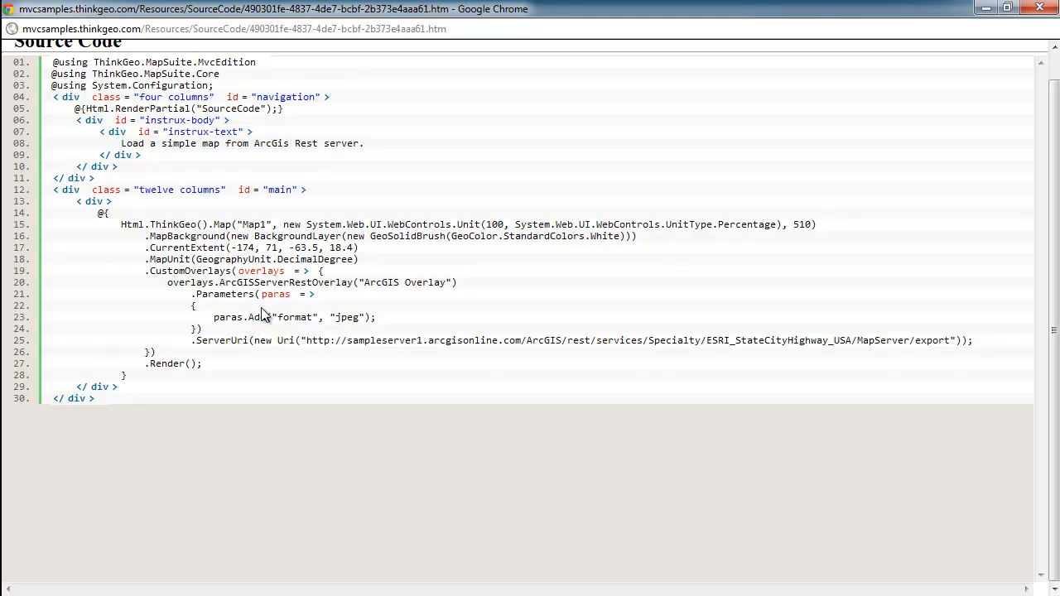
mouse_move(301, 321)
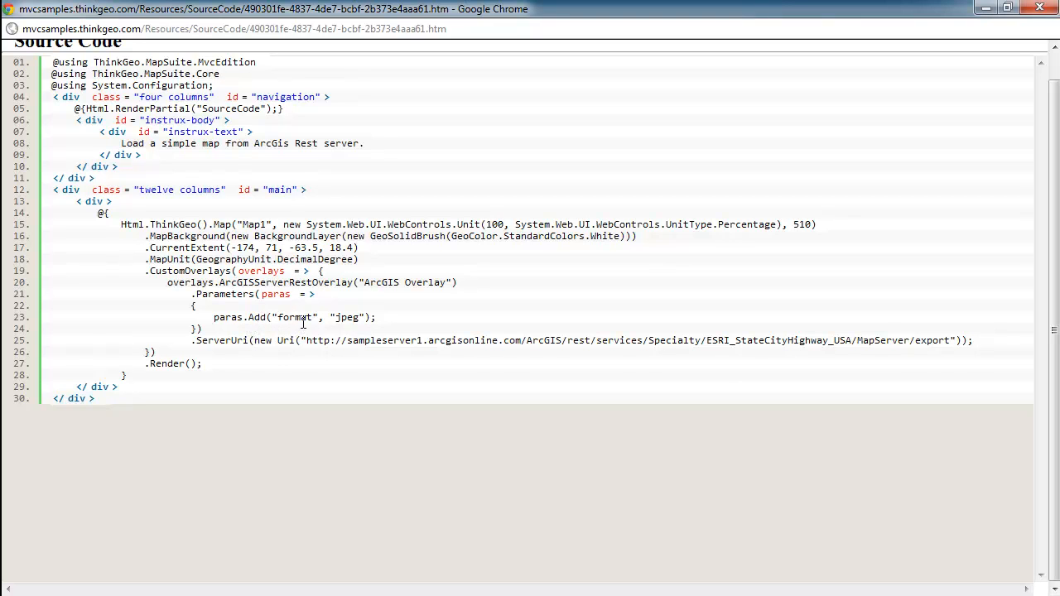
double_click(346, 318)
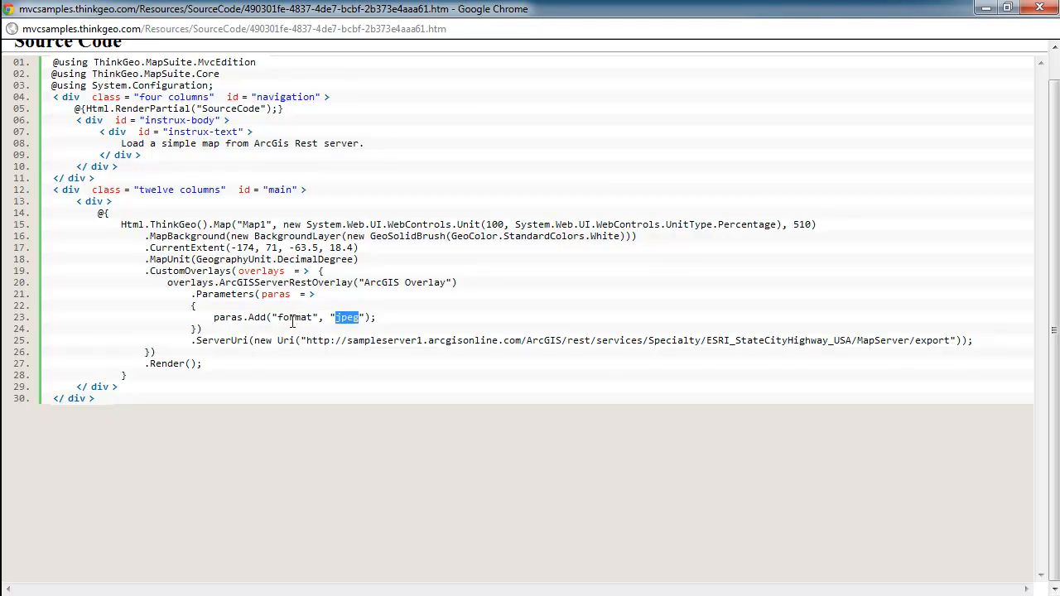
double_click(295, 318)
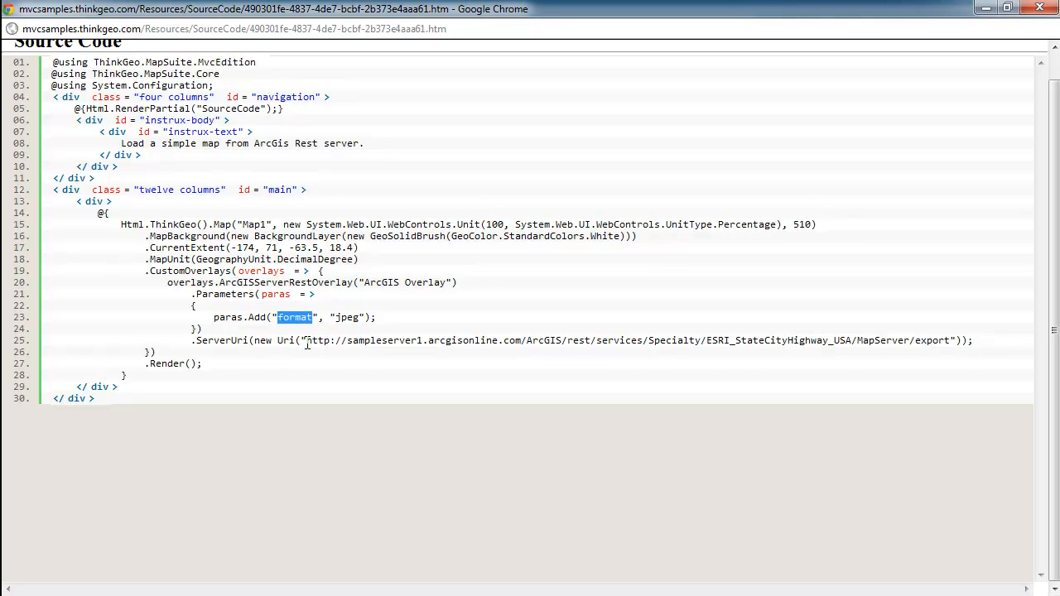
left_click_drag(307, 341, 924, 341)
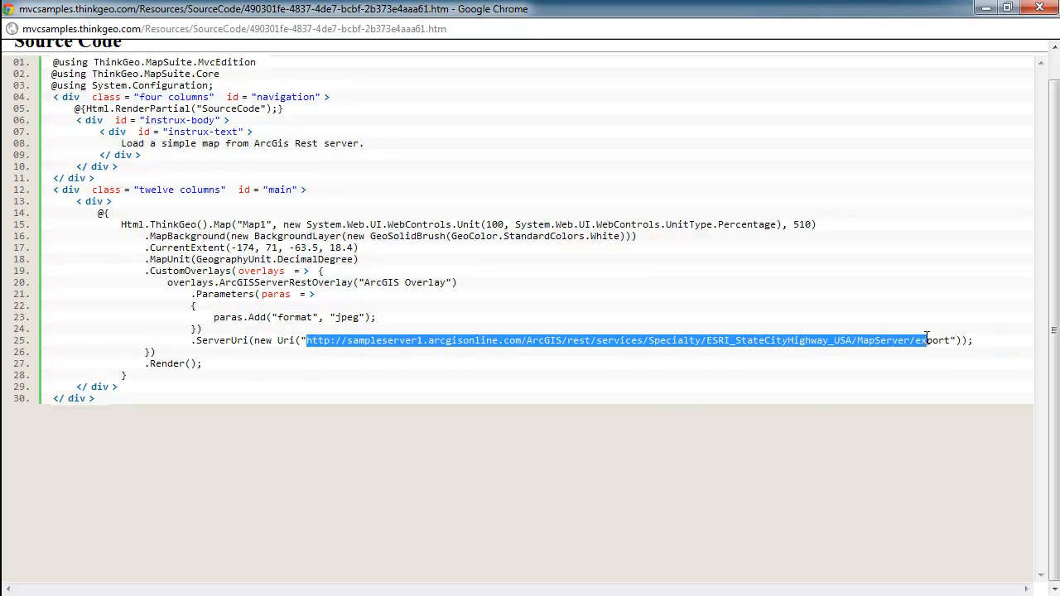
left_click(934, 370)
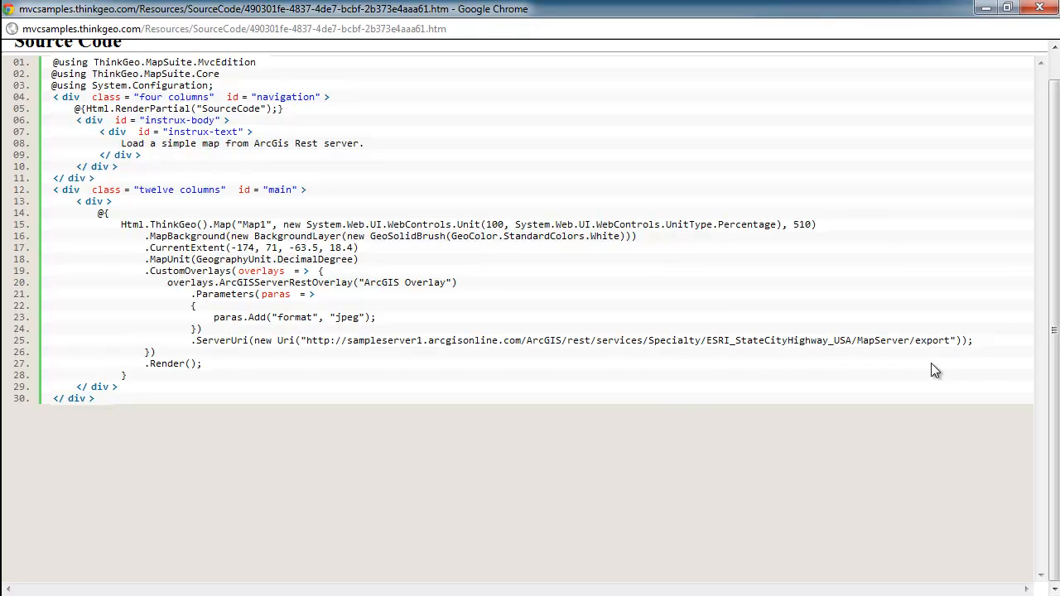
mouse_move(818, 359)
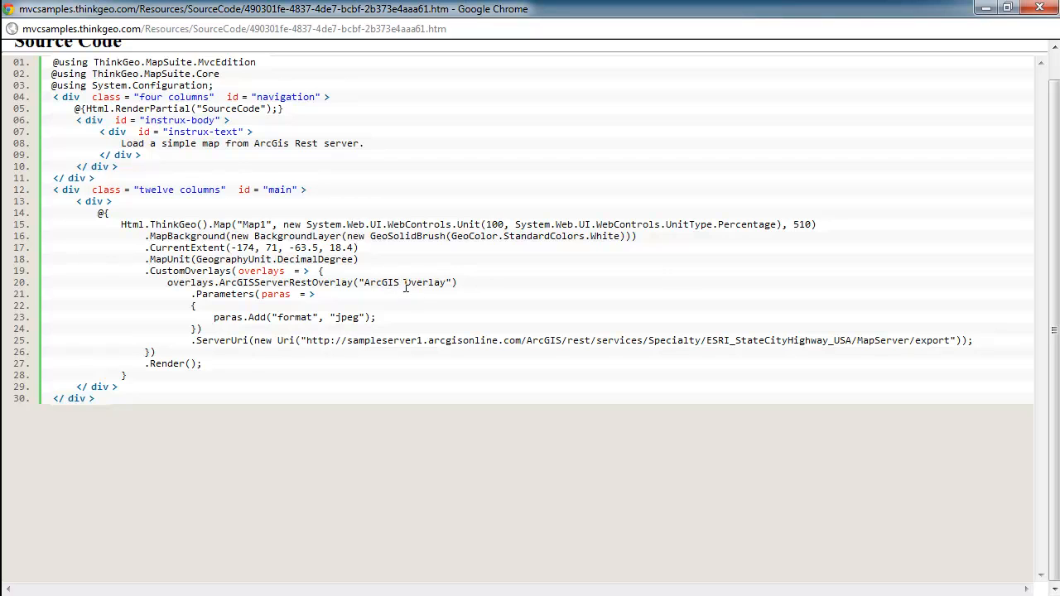
mouse_move(434, 303)
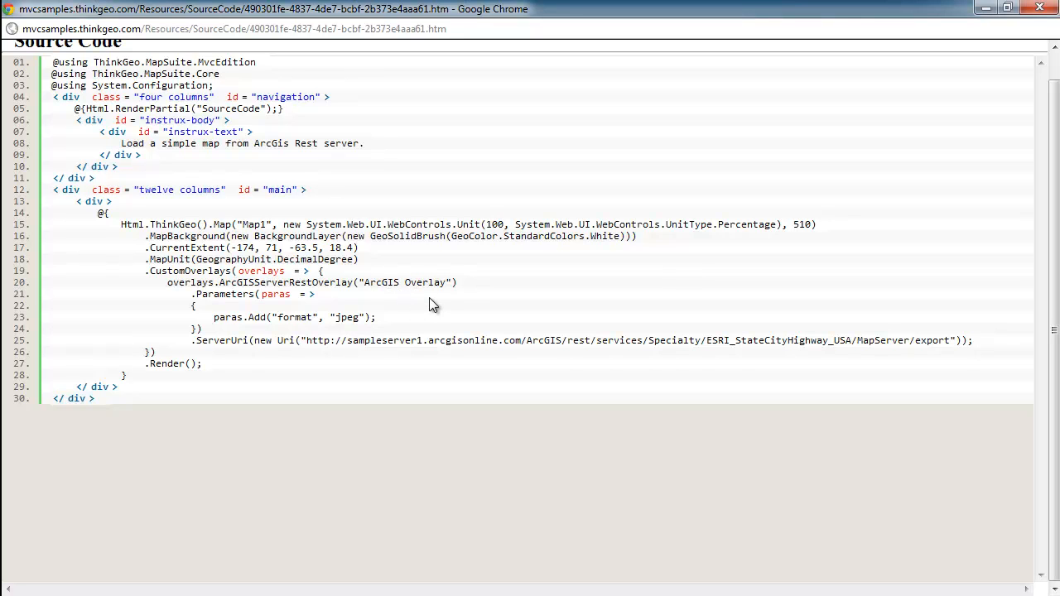
mouse_move(422, 310)
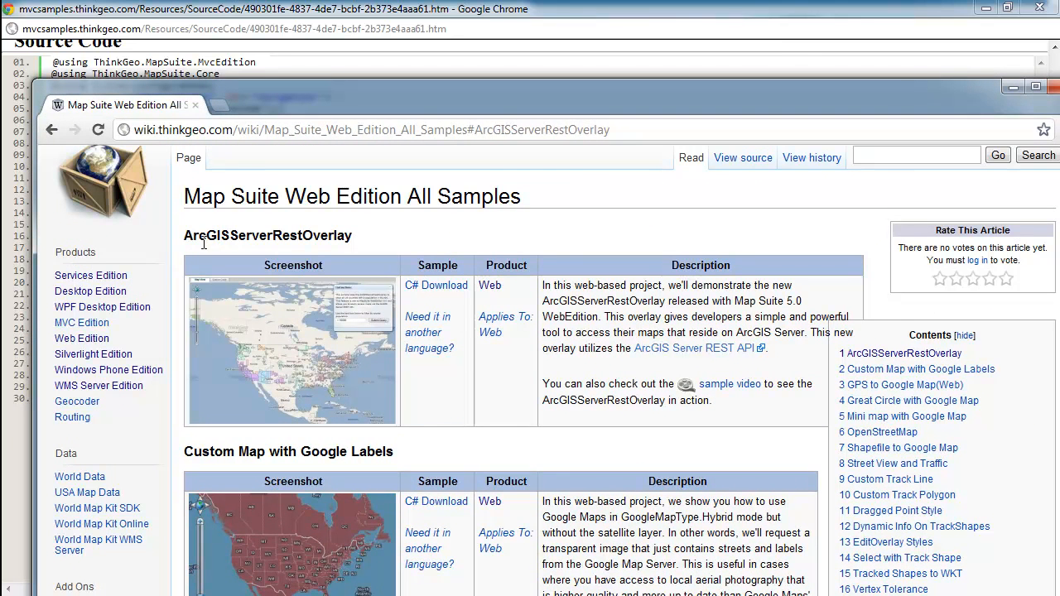
mouse_move(500, 271)
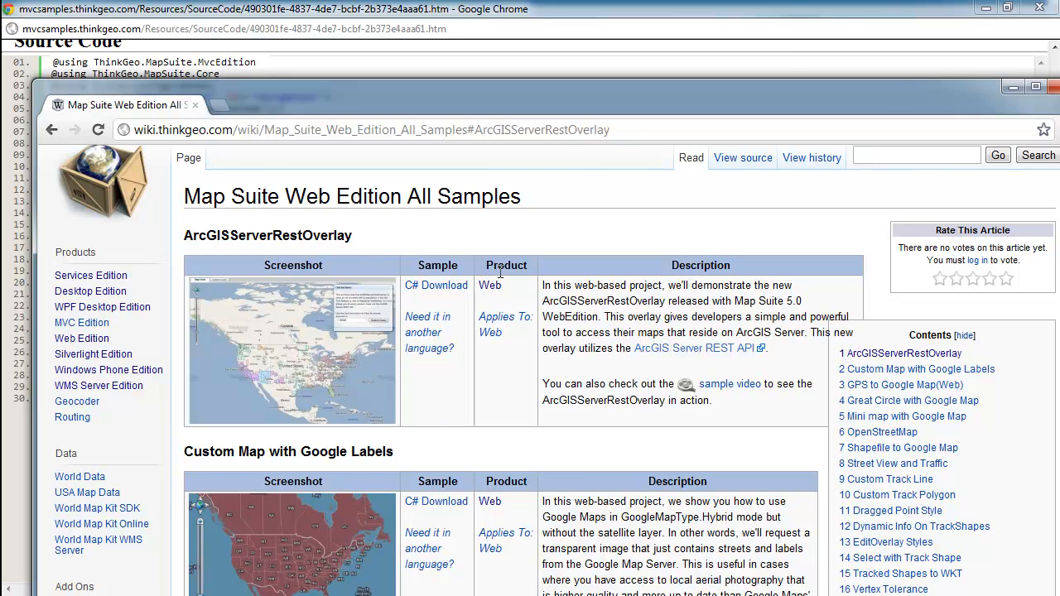
mouse_move(729, 385)
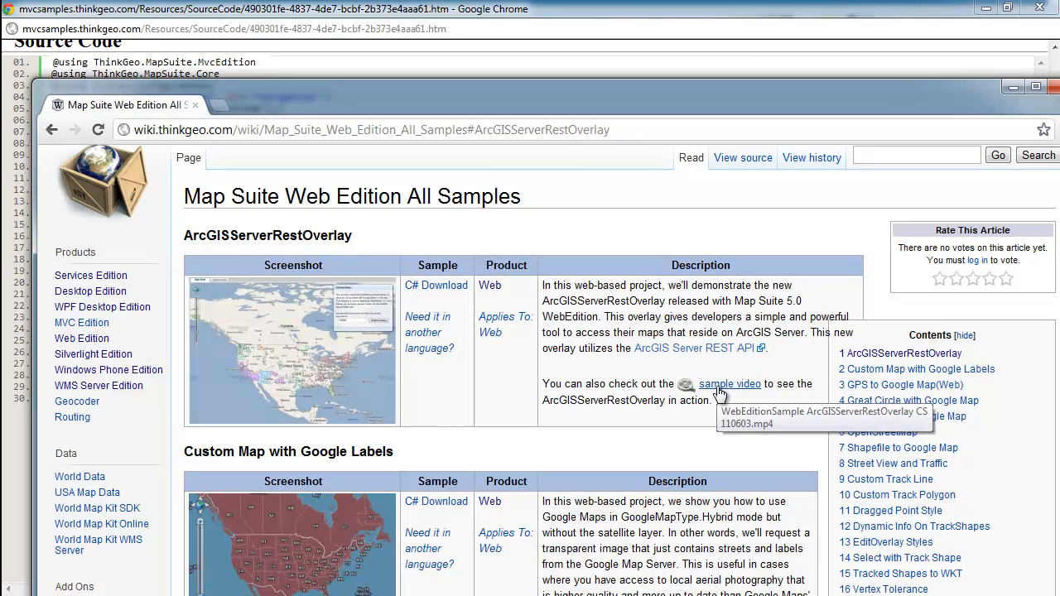
mouse_move(427, 331)
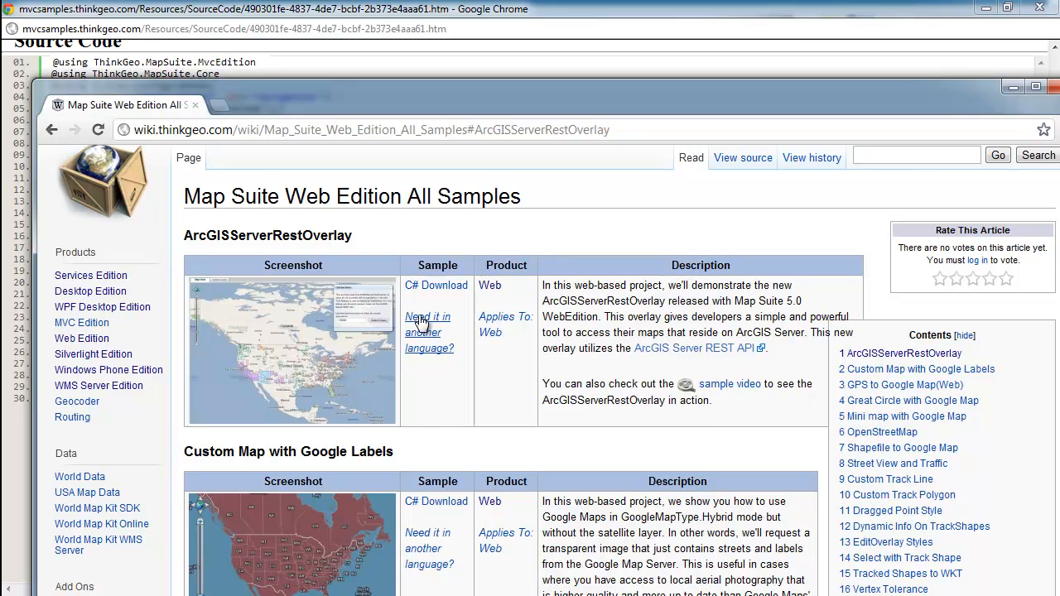
mouse_move(297, 391)
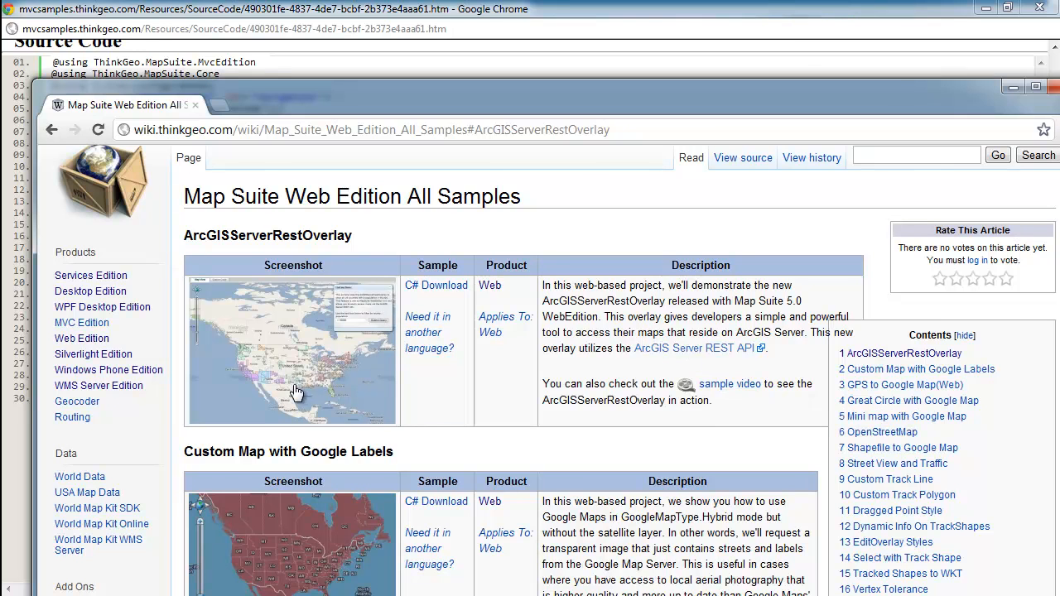
mouse_move(292, 297)
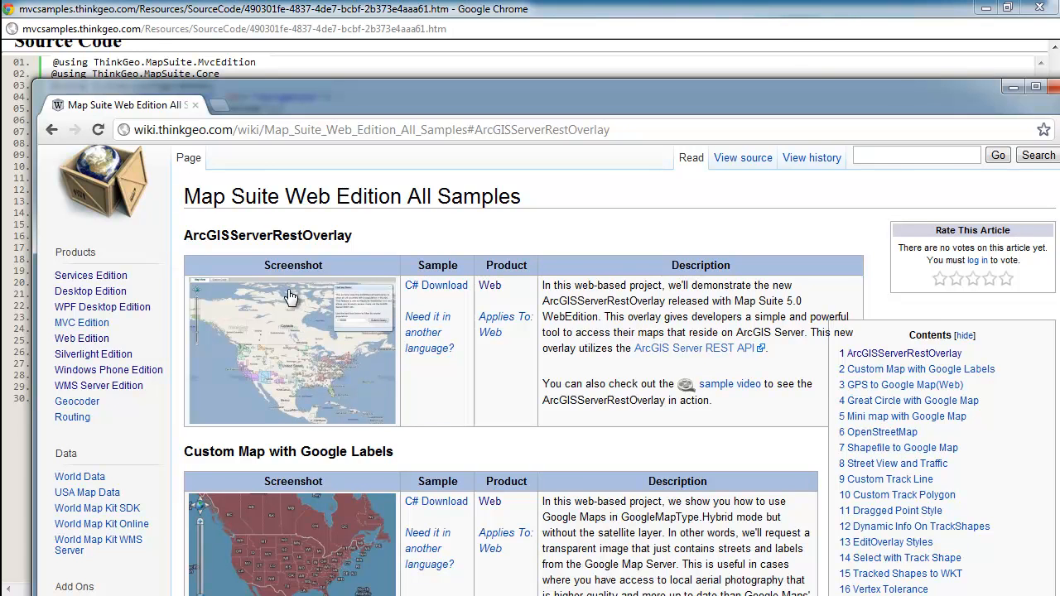
mouse_move(344, 346)
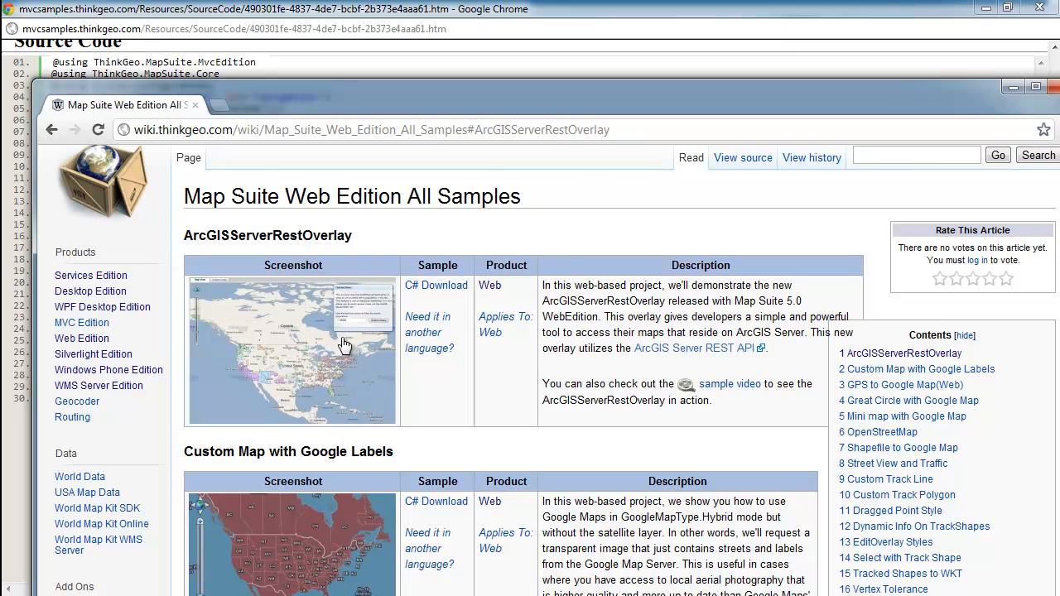
mouse_move(355, 341)
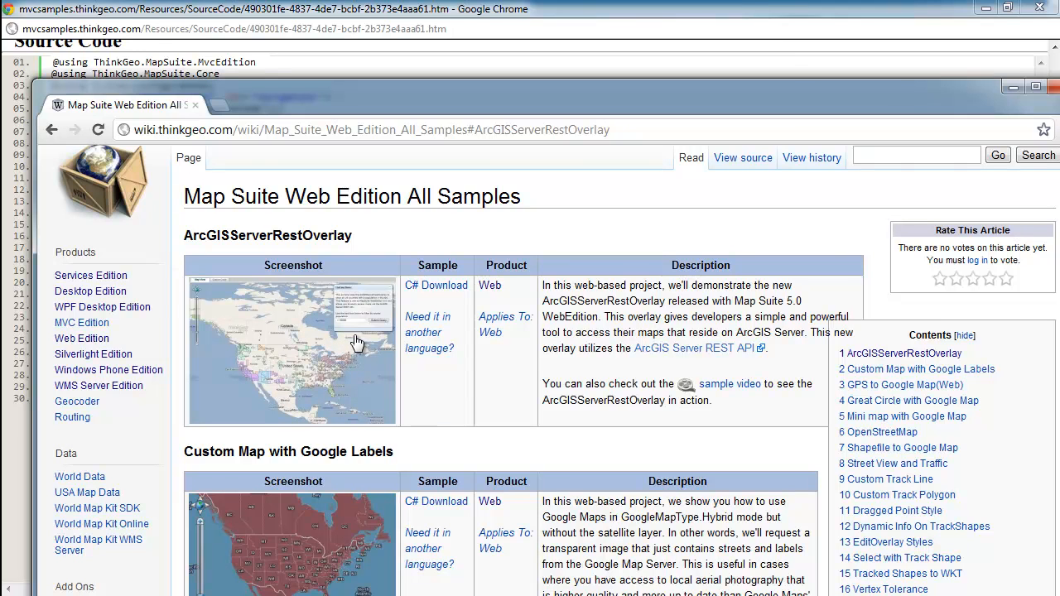